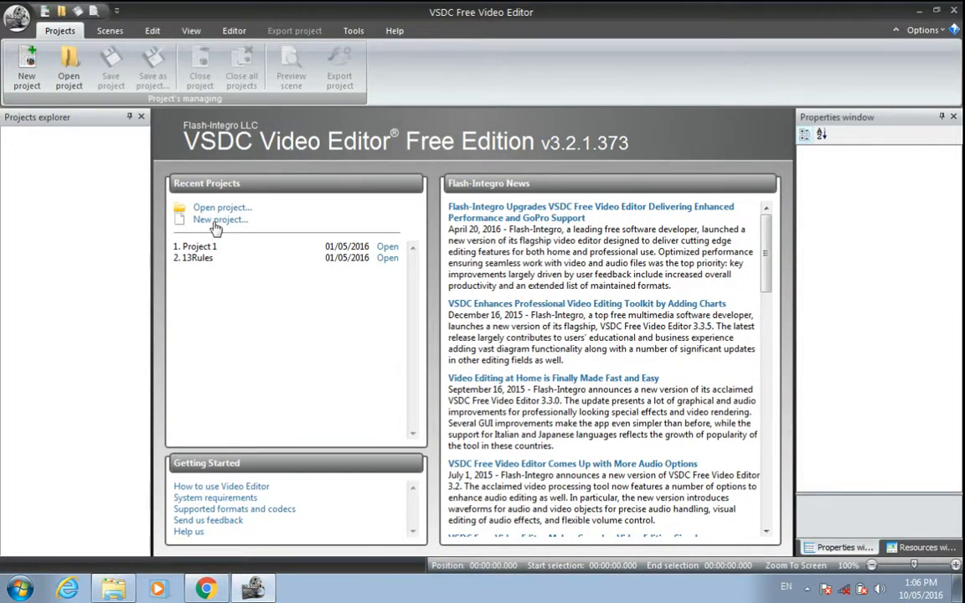
# Create a new project titled 'Slide' and confirm the 1280×800 screen resolution
pyautogui.click(220, 218)
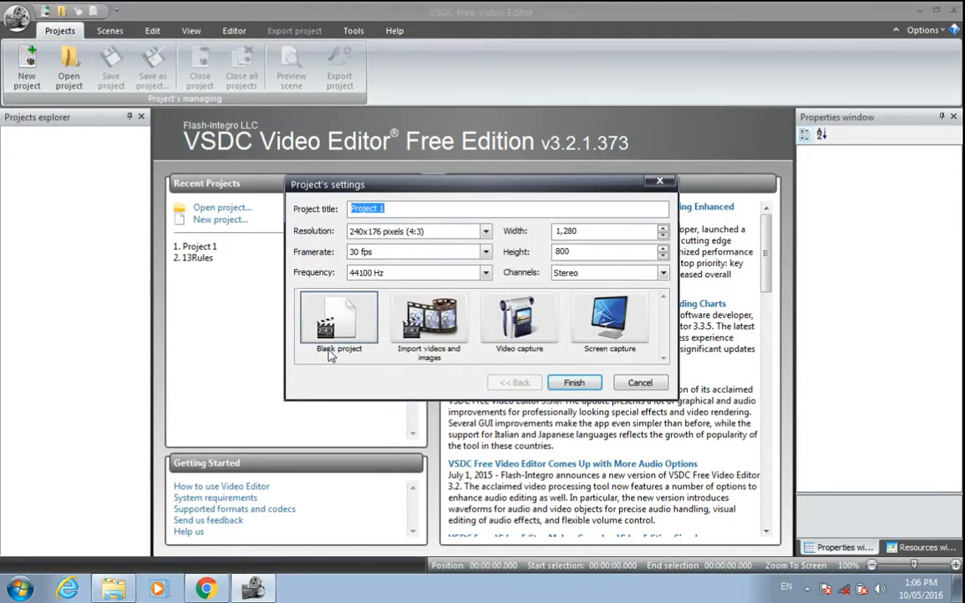
pyautogui.moveTo(349, 310)
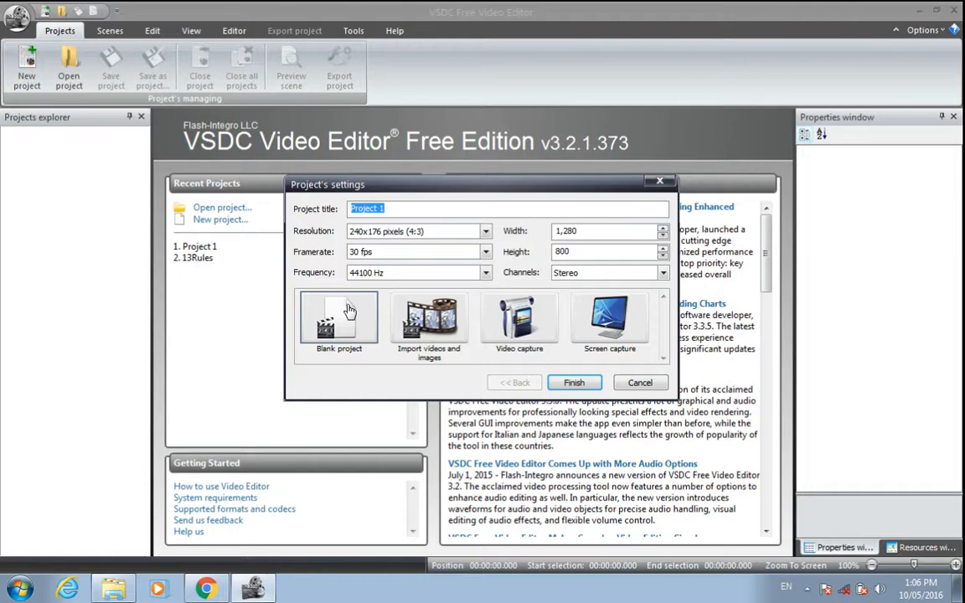
pyautogui.click(406, 208)
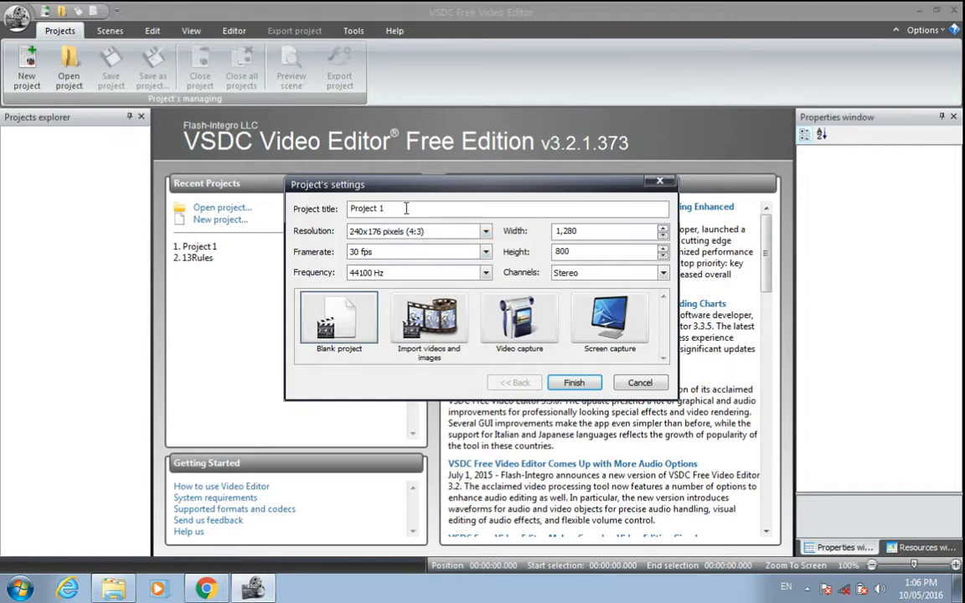
pyautogui.write('Slide')
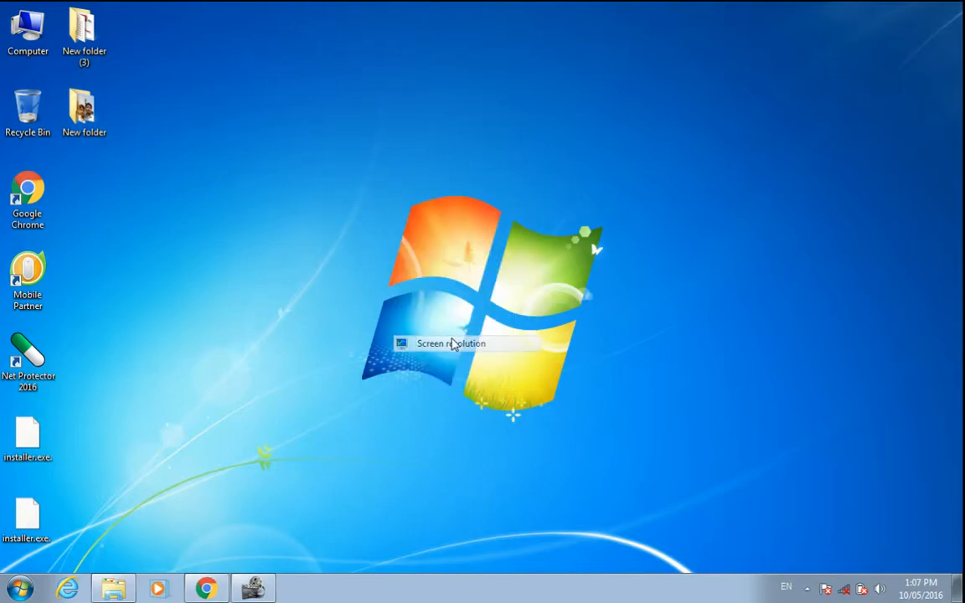
pyautogui.click(450, 344)
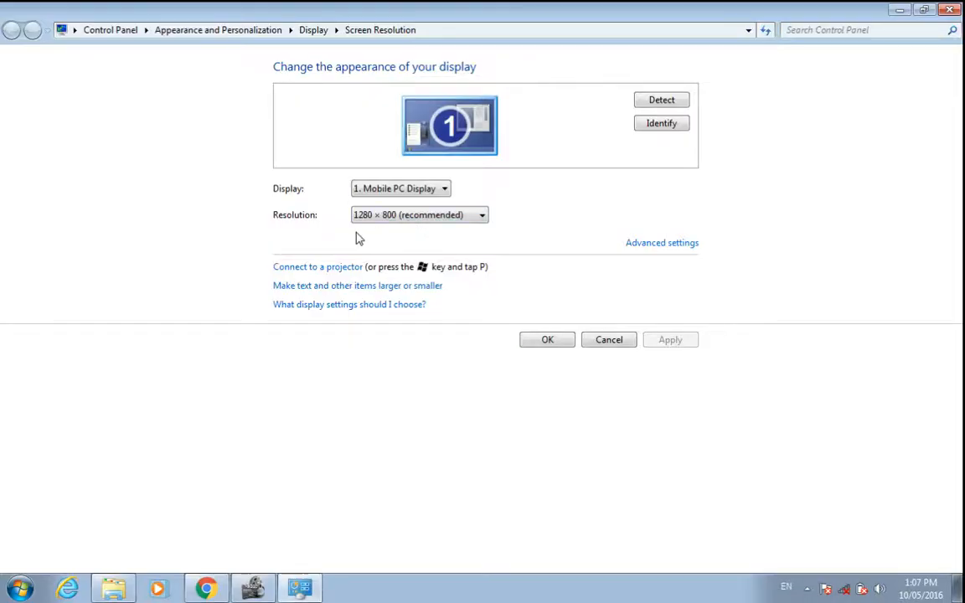
pyautogui.click(480, 214)
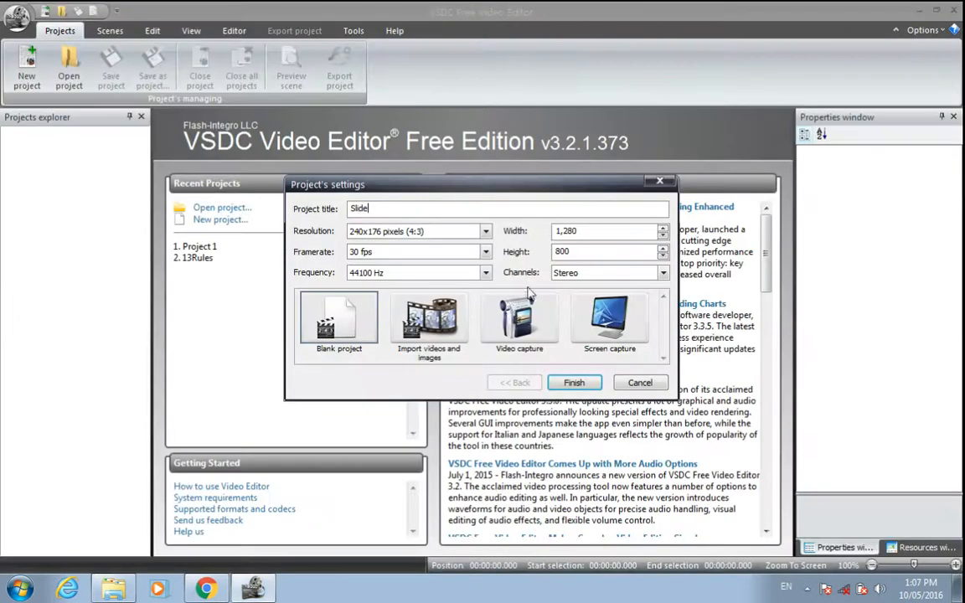
pyautogui.moveTo(534, 397)
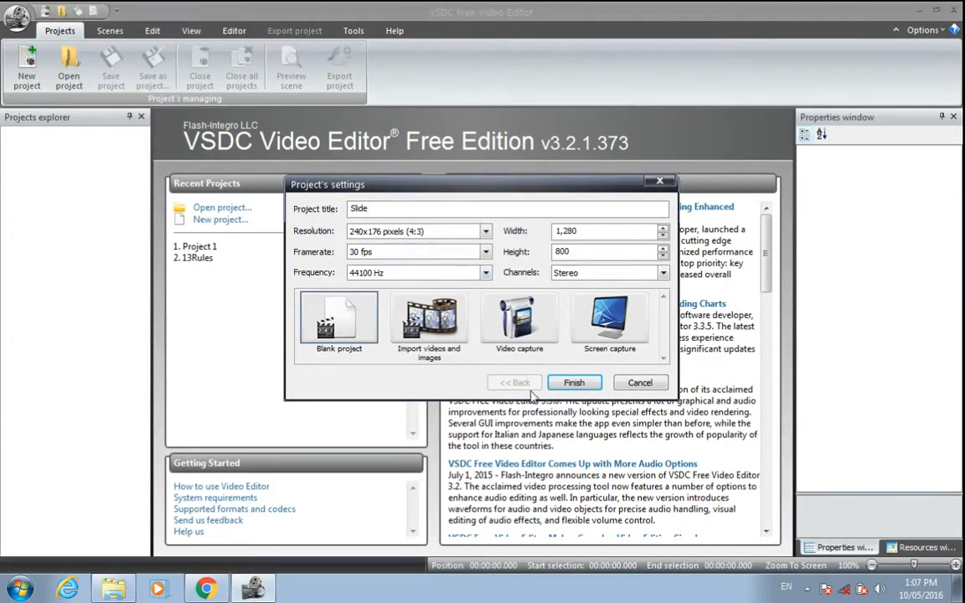
# Finish creating the blank Slide project with an empty 1280×800 scene
pyautogui.click(574, 382)
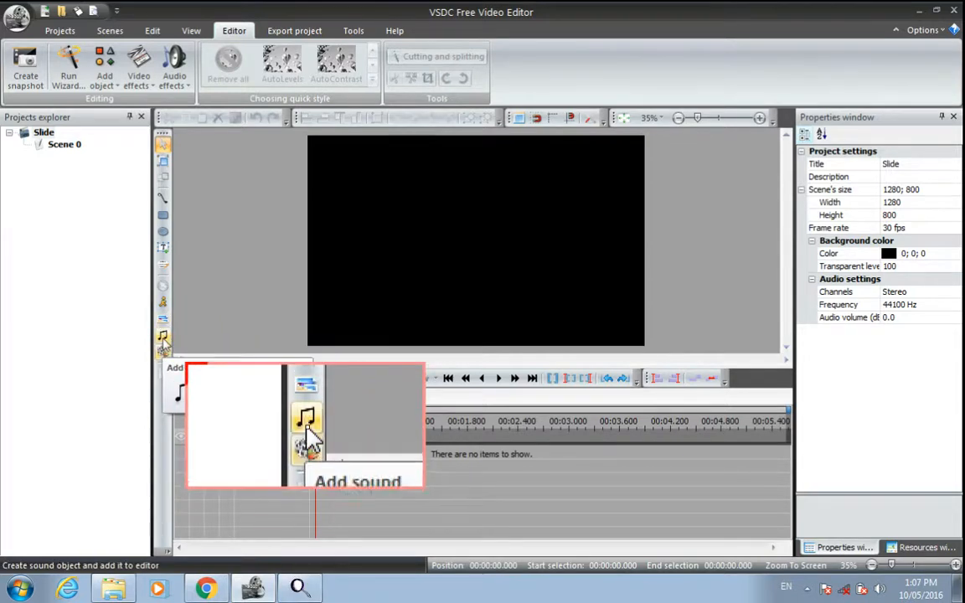
pyautogui.moveTo(306, 410)
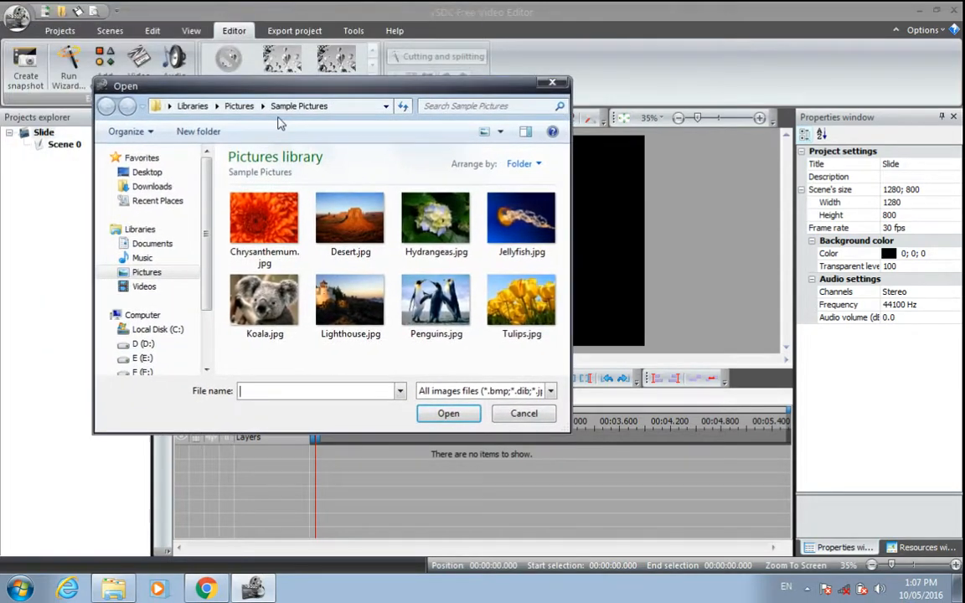
# Add all eight sample pictures to the file sequence wizard
pyautogui.click(384, 105)
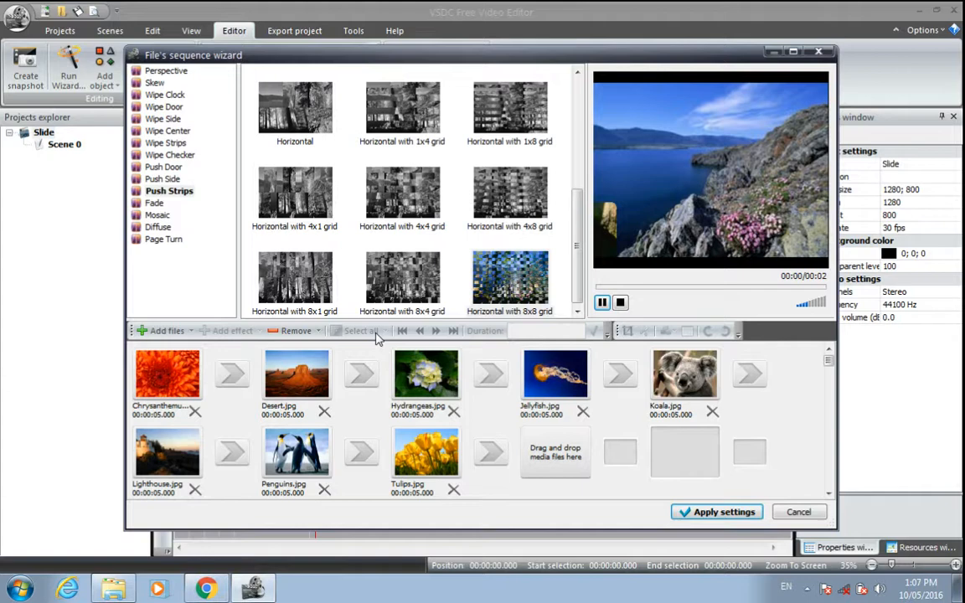
# Apply the Perspective Horizontal 2 transition between Chrysanthemum and Desert
pyautogui.click(165, 71)
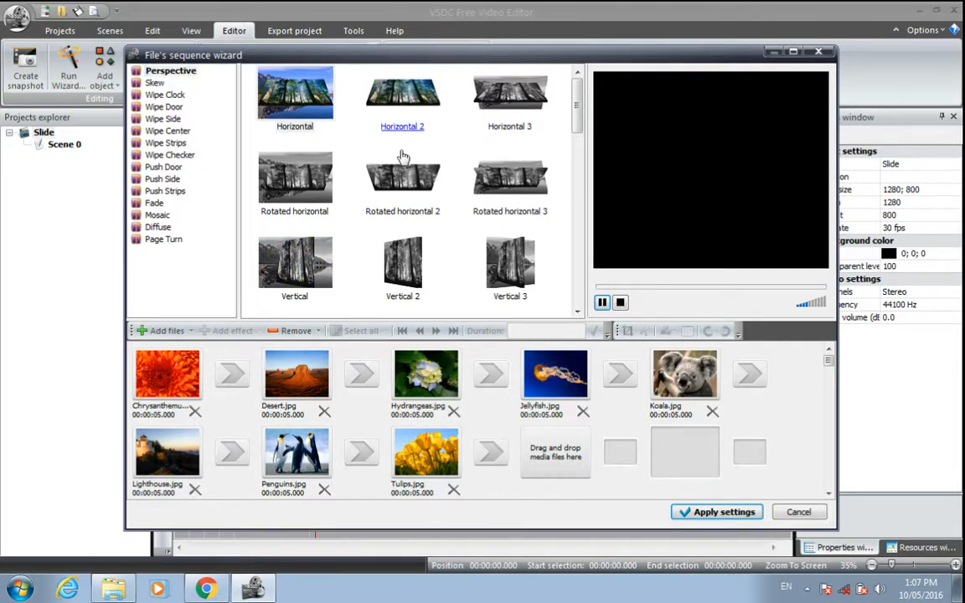
pyautogui.click(402, 94)
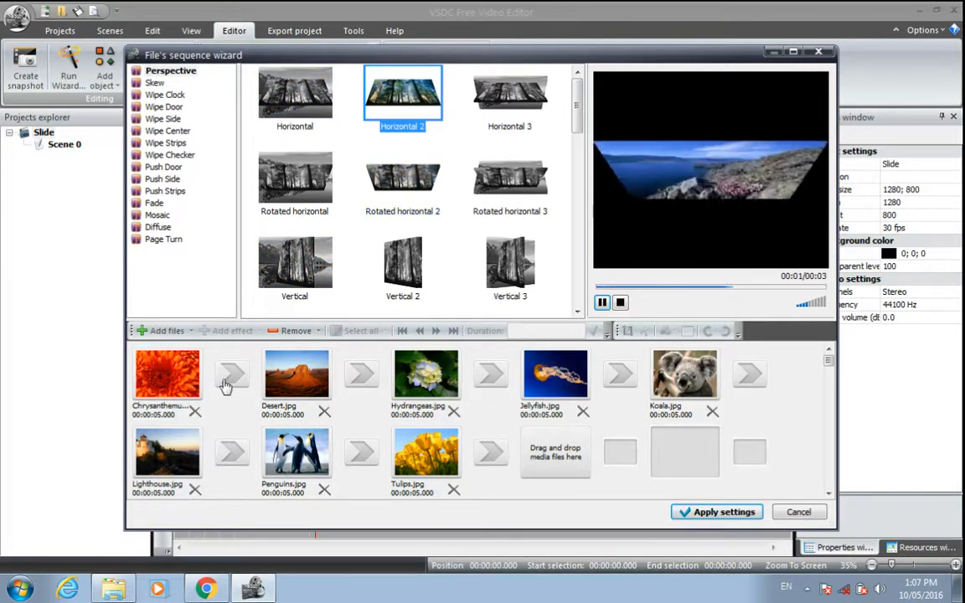
pyautogui.click(402, 92)
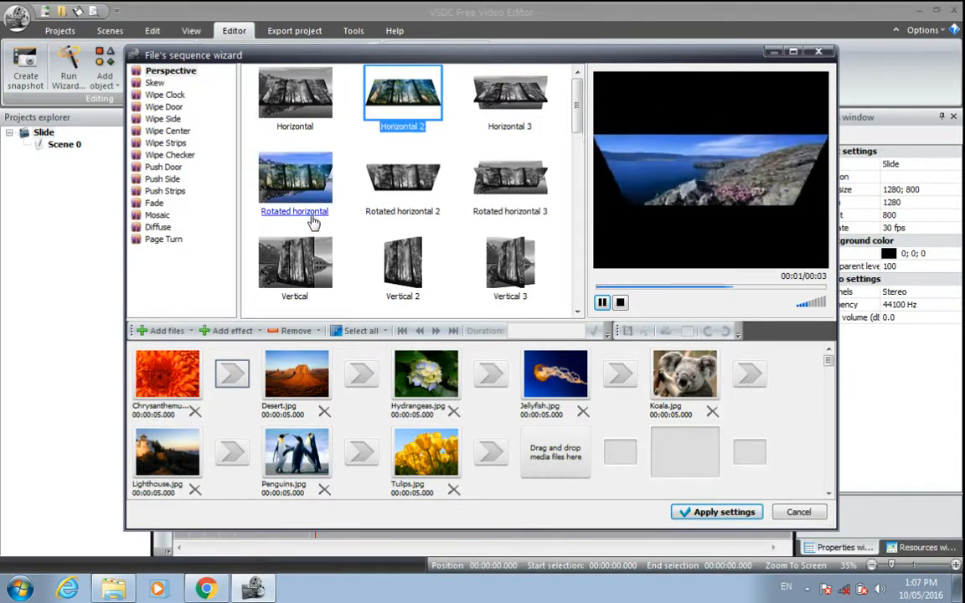
pyautogui.click(232, 330)
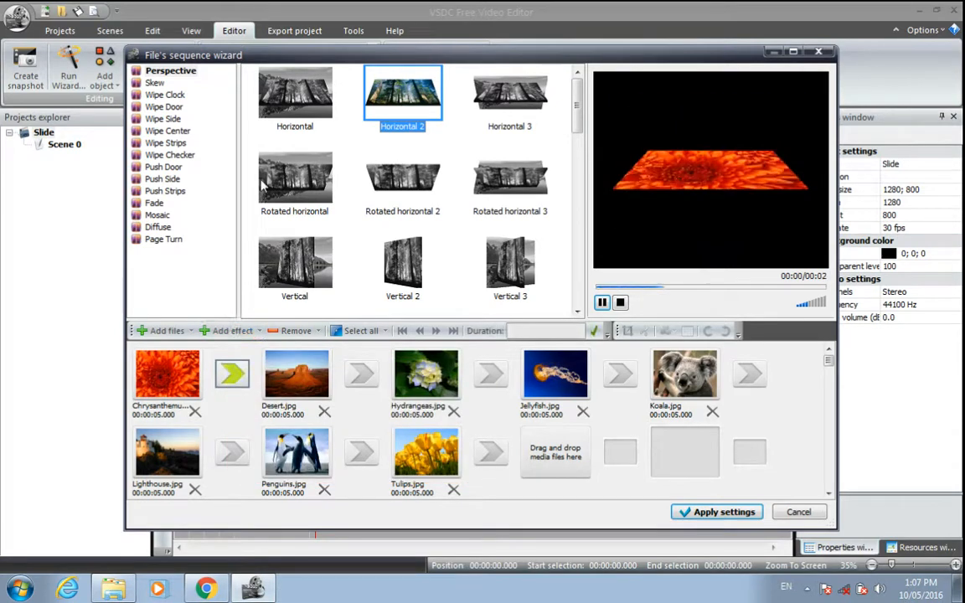
# Add a transition between Desert and Hydrangeas, browsing Wipe Clock and Wipe Door effects
pyautogui.click(510, 180)
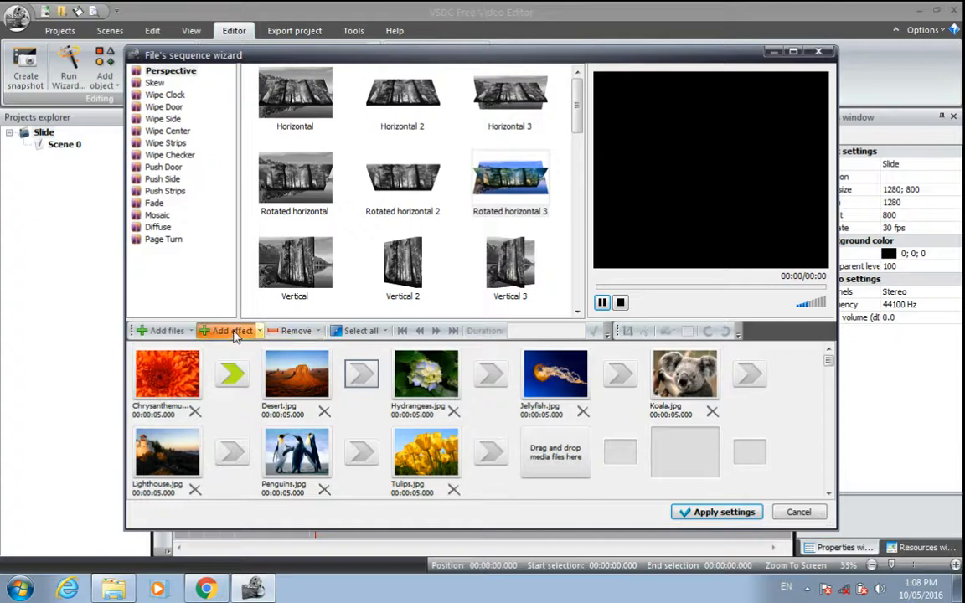
pyautogui.click(166, 95)
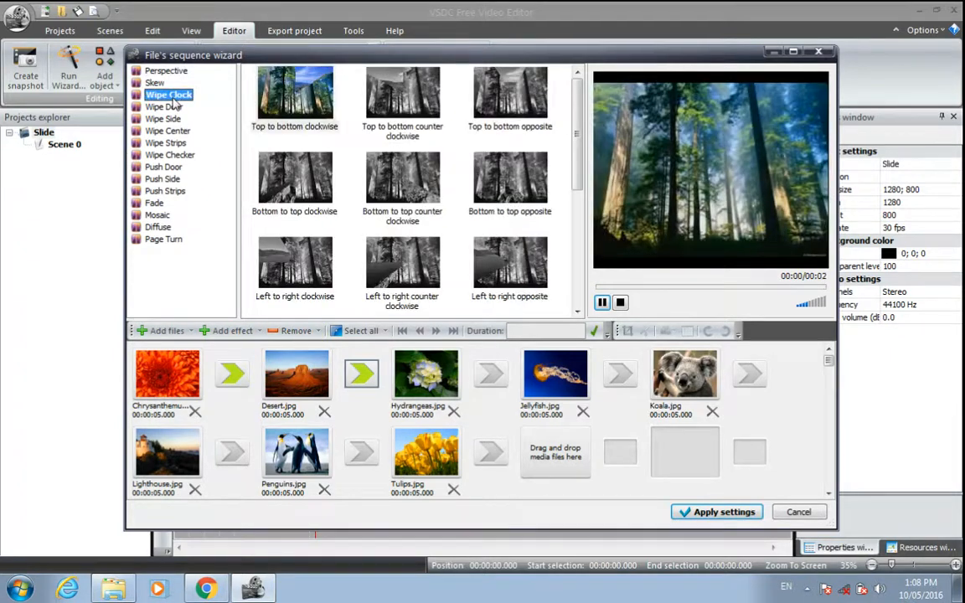
pyautogui.click(155, 82)
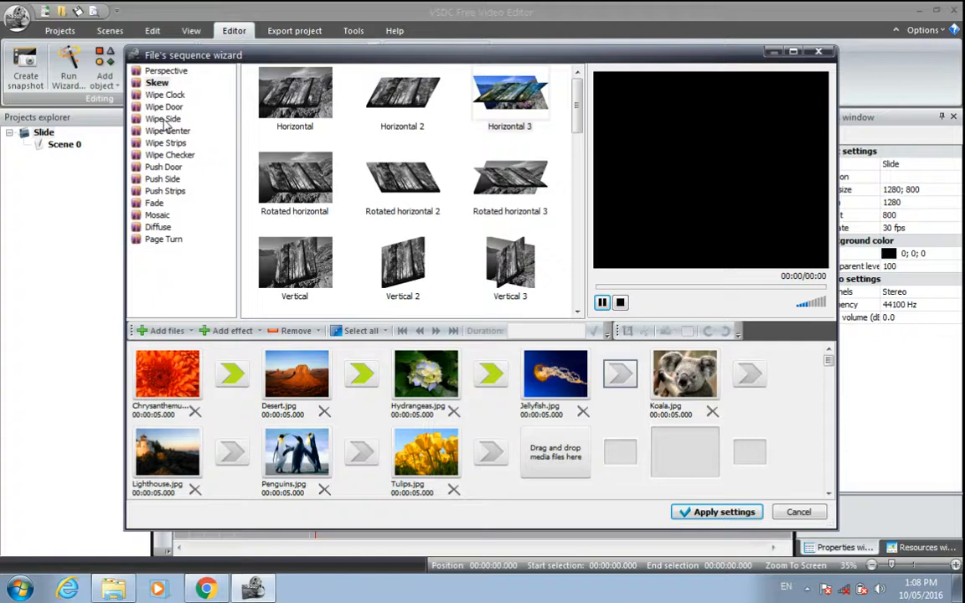
pyautogui.click(164, 106)
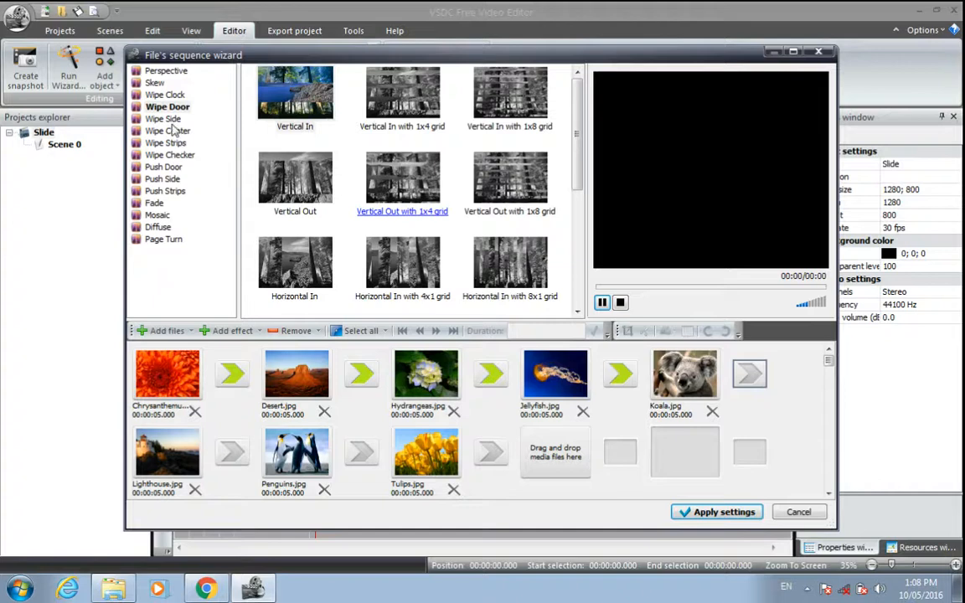
# Apply Wipe Side left-to-right 4x1 grid and Wipe Strips transitions
pyautogui.click(164, 118)
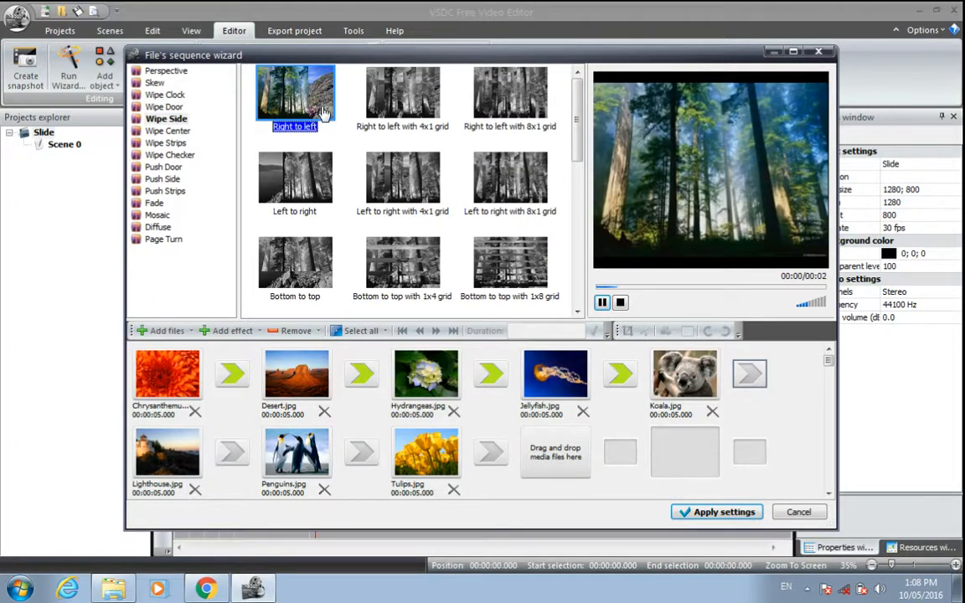
pyautogui.click(402, 178)
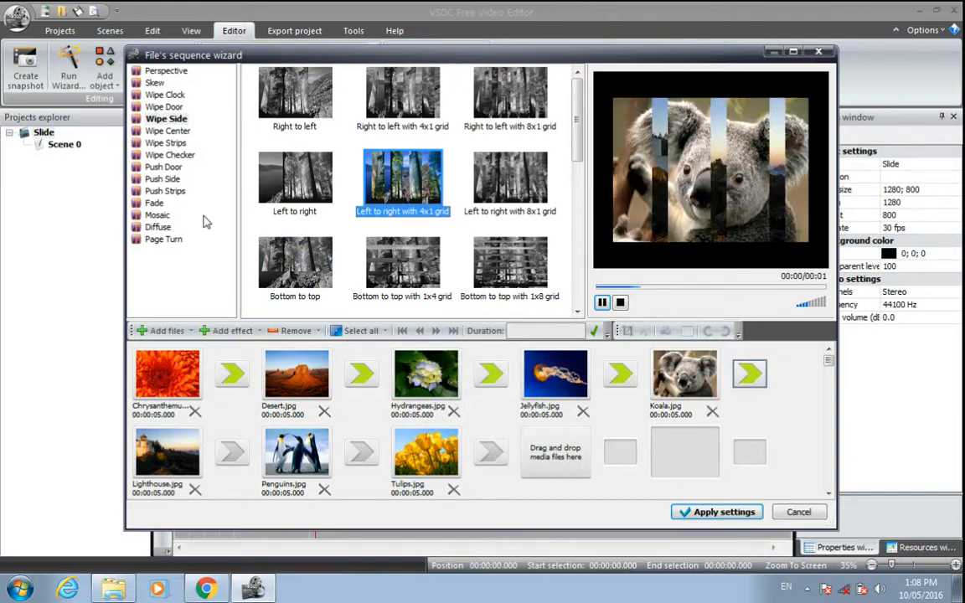
pyautogui.click(167, 131)
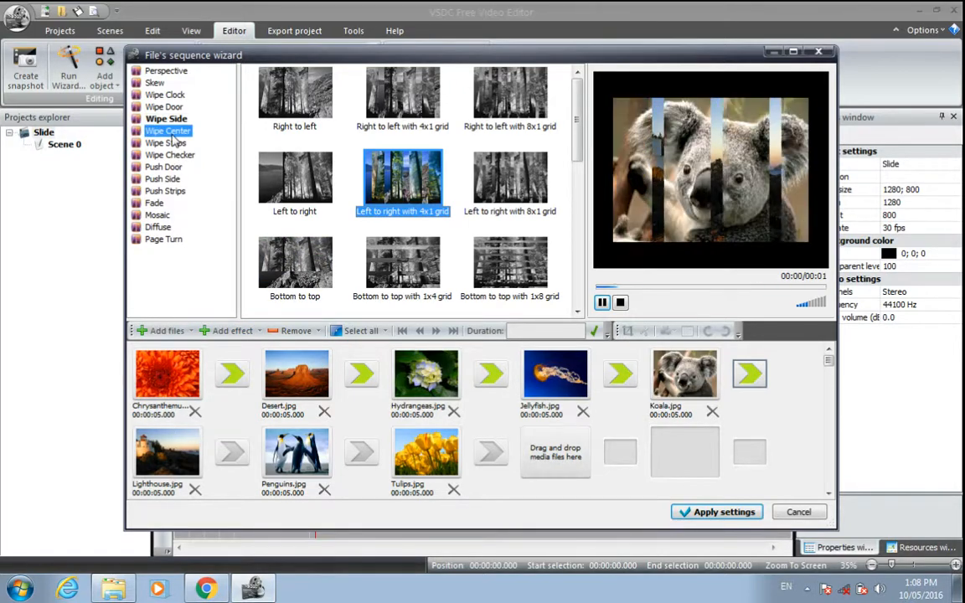
pyautogui.click(169, 142)
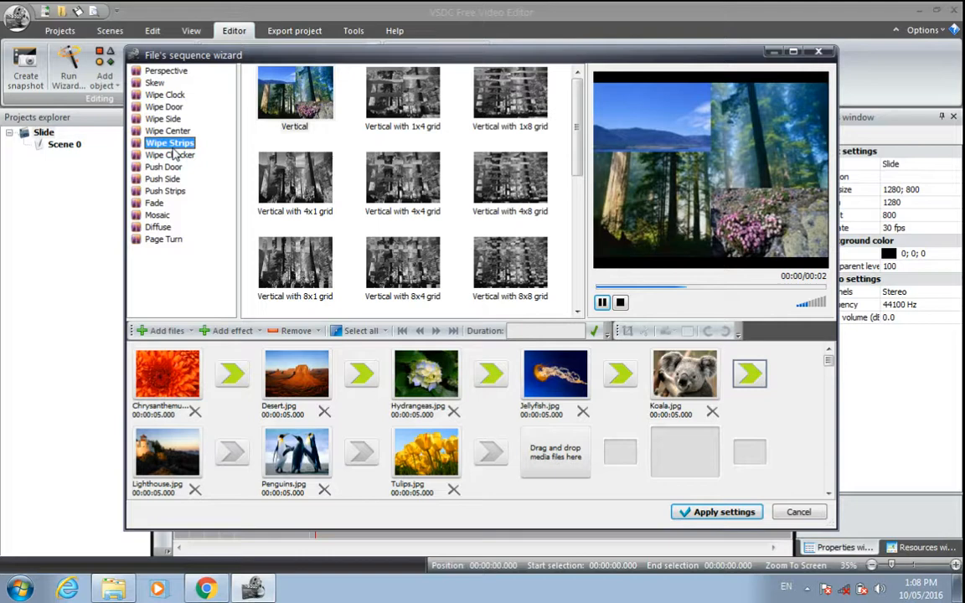
pyautogui.click(294, 92)
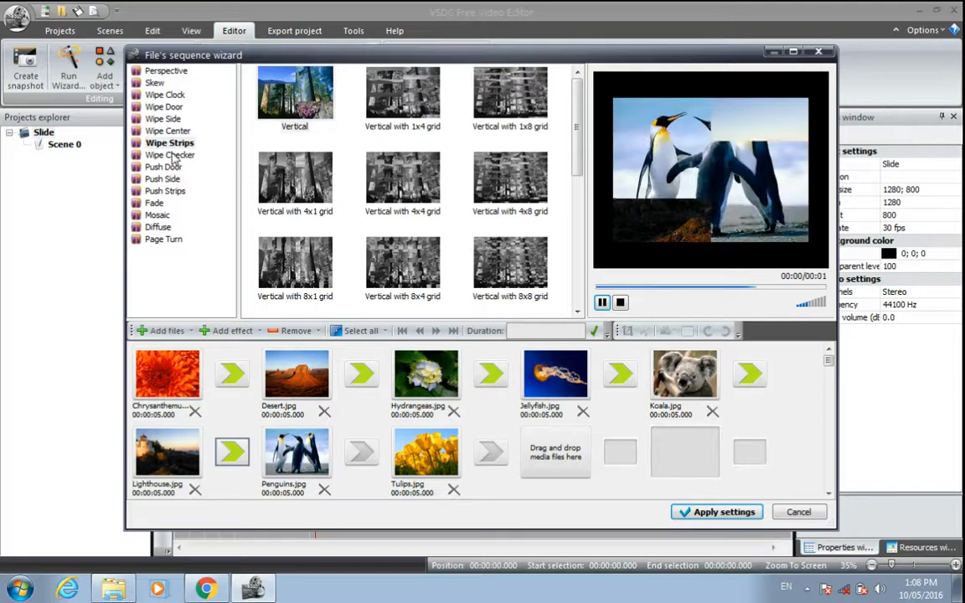
# Apply a right-to-left checker wipe and right-top to left-bottom page turns, including Penguins–Tulips
pyautogui.click(175, 154)
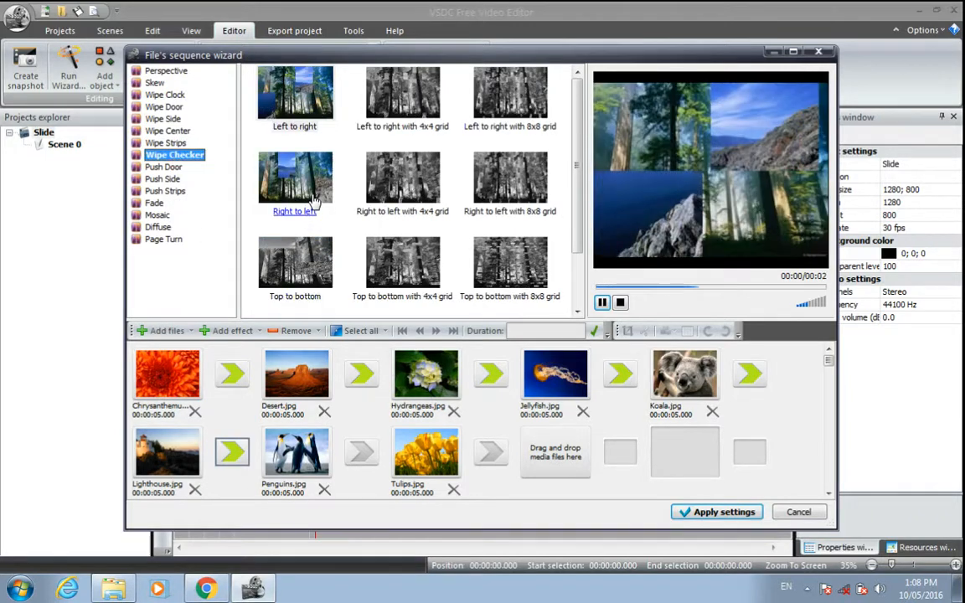
pyautogui.click(293, 182)
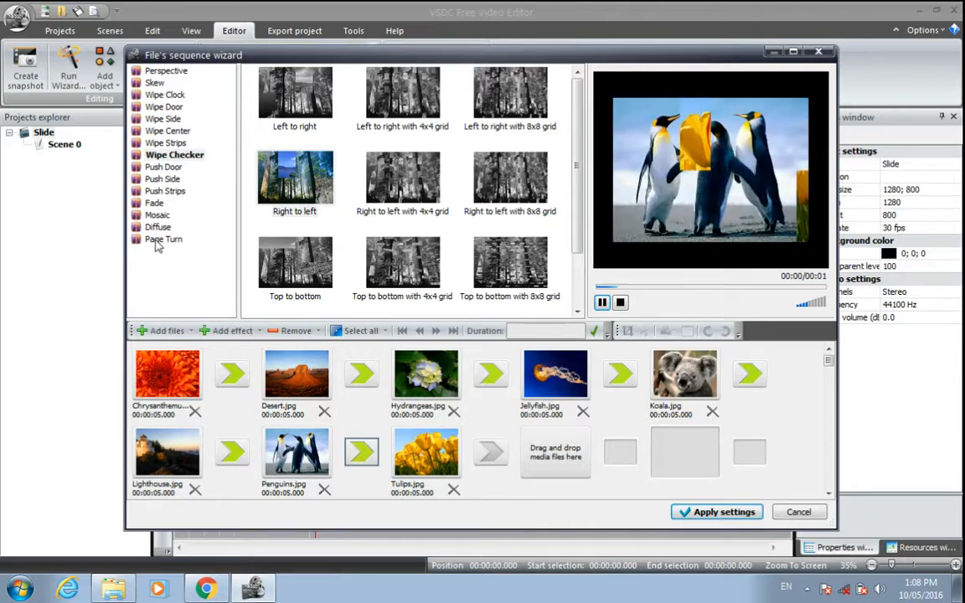
pyautogui.click(163, 238)
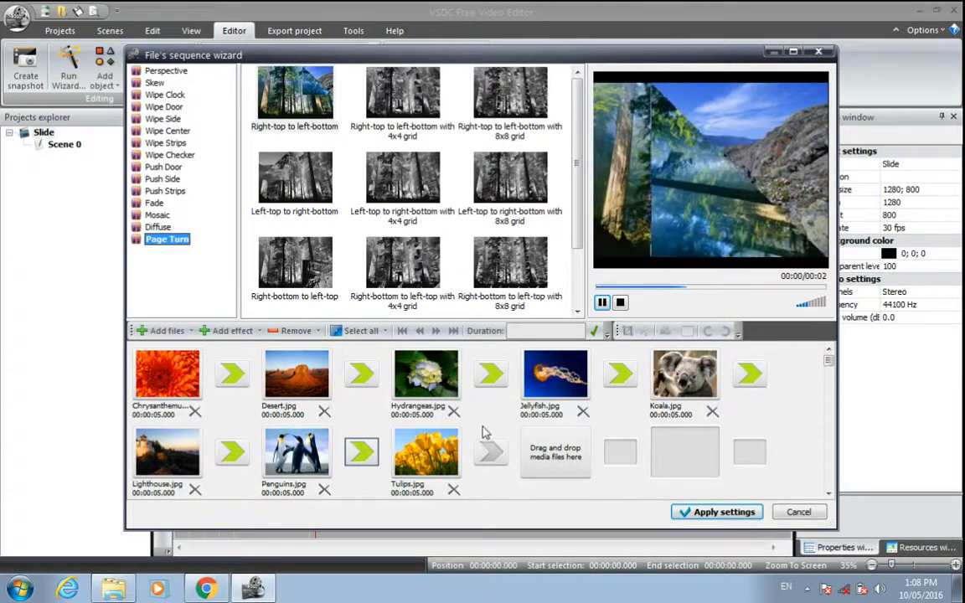
pyautogui.click(295, 97)
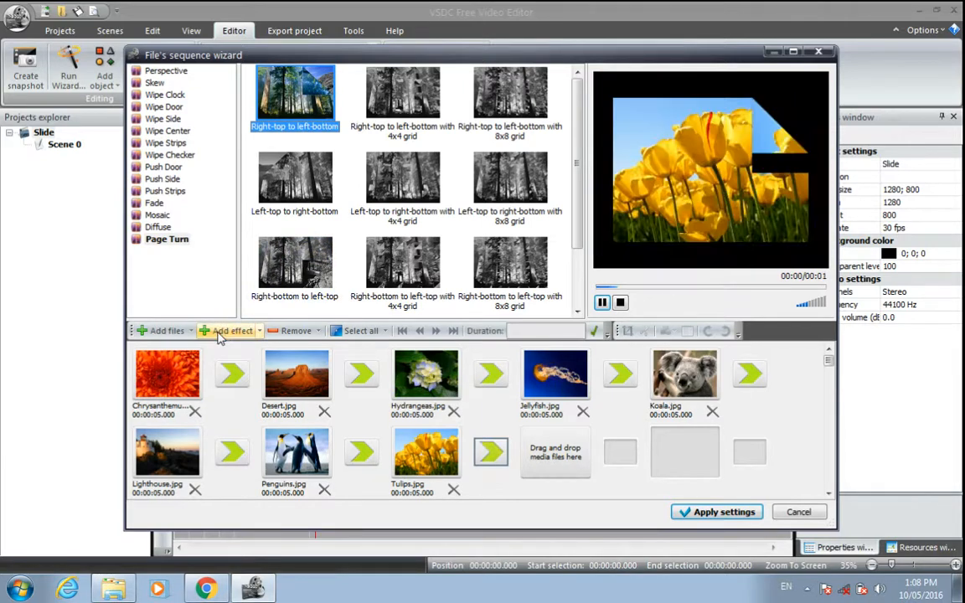
pyautogui.moveTo(356, 460)
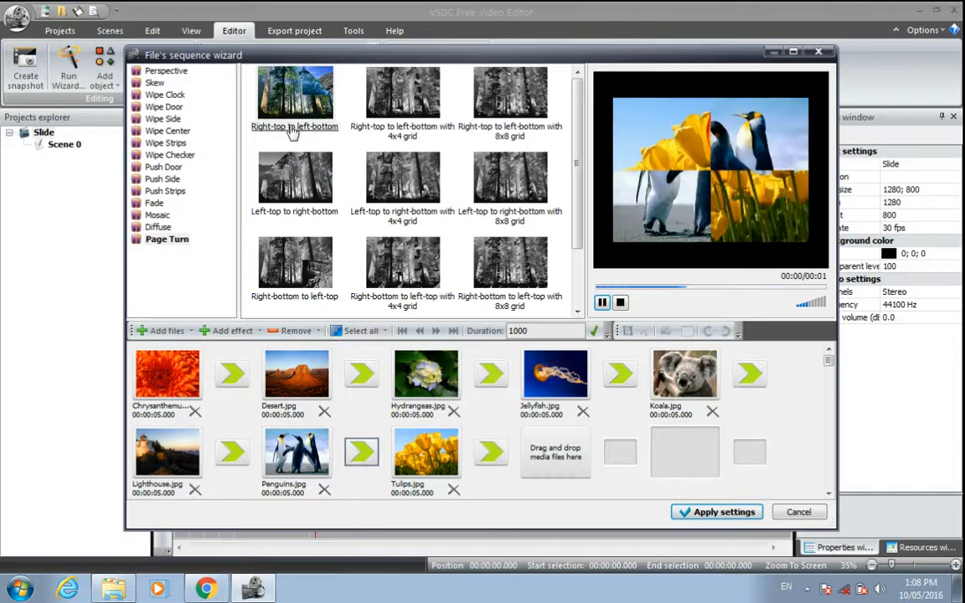
pyautogui.click(294, 94)
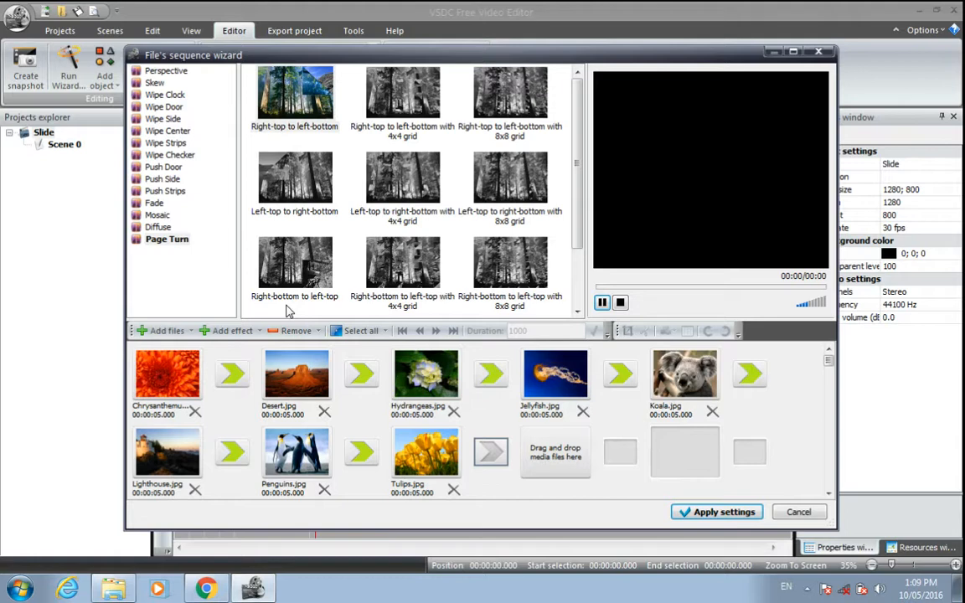
pyautogui.moveTo(285, 452)
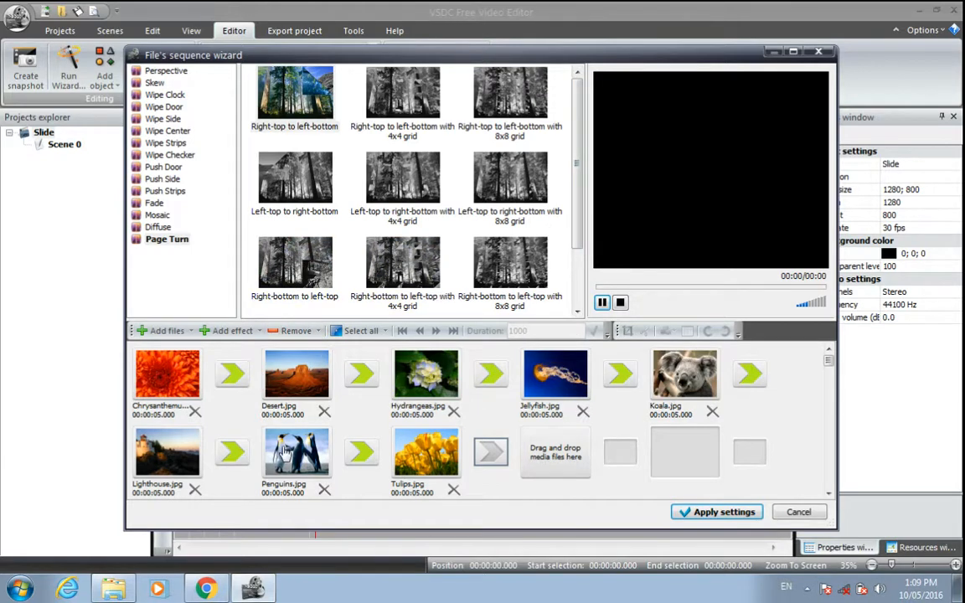
pyautogui.moveTo(577, 455)
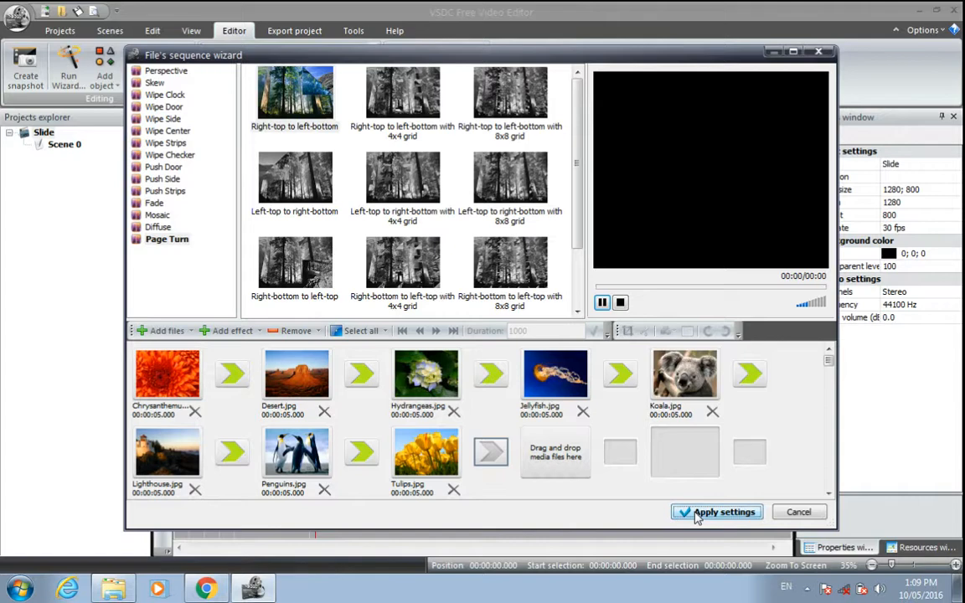
# Place the picture sequence on the Scene 0 timeline and set preview quality to 480p
pyautogui.click(716, 512)
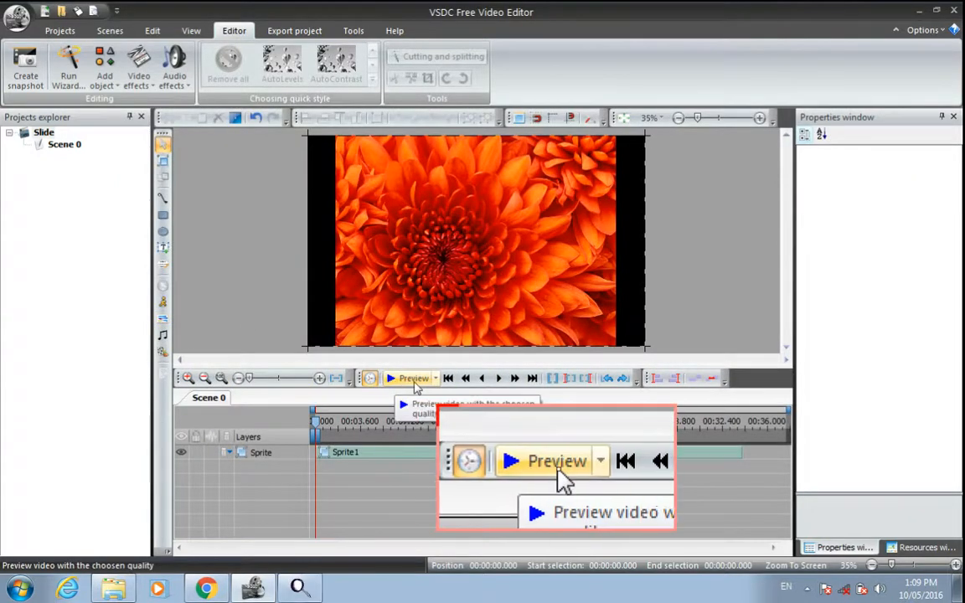
pyautogui.click(435, 378)
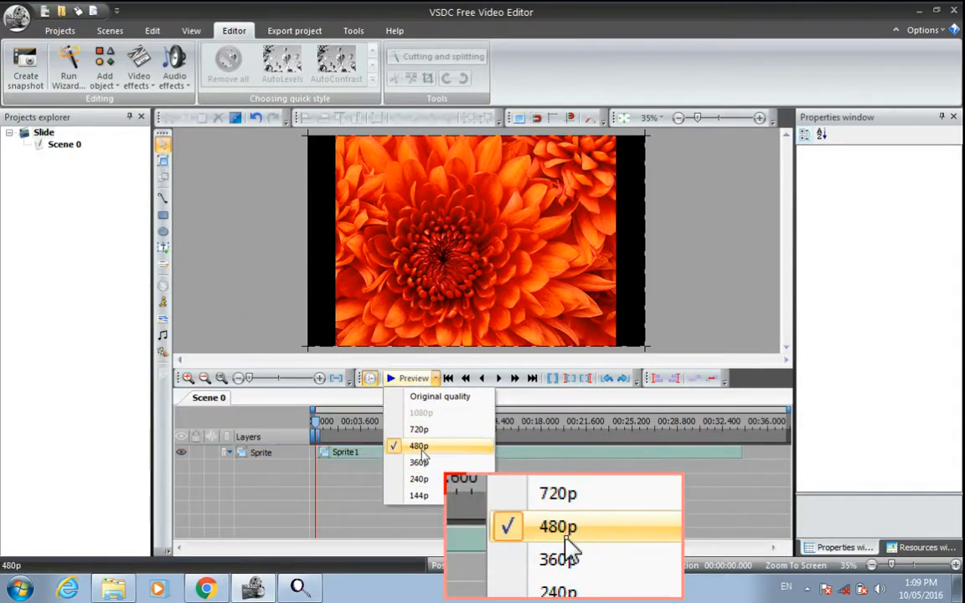
pyautogui.click(557, 493)
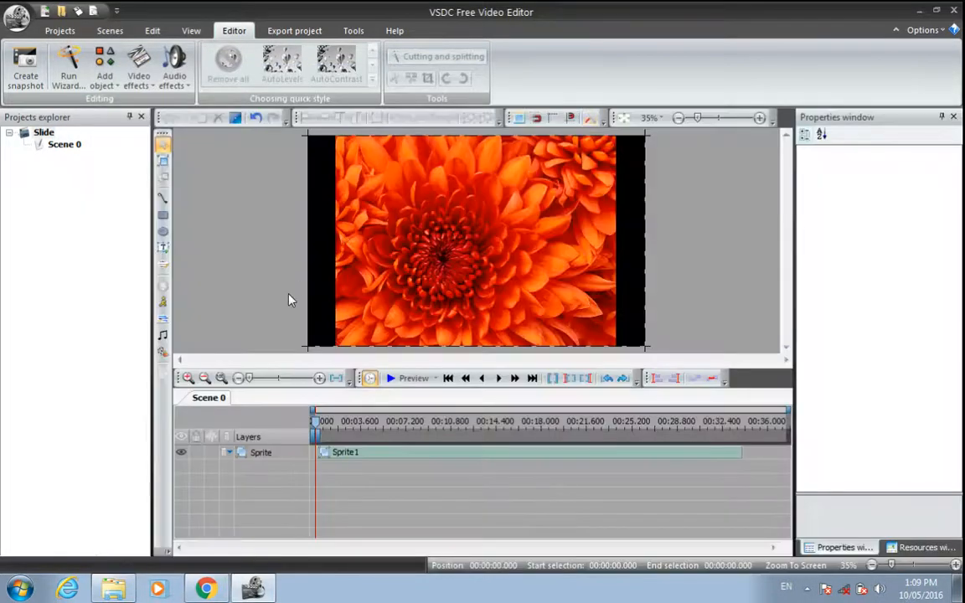
pyautogui.moveTo(218, 301)
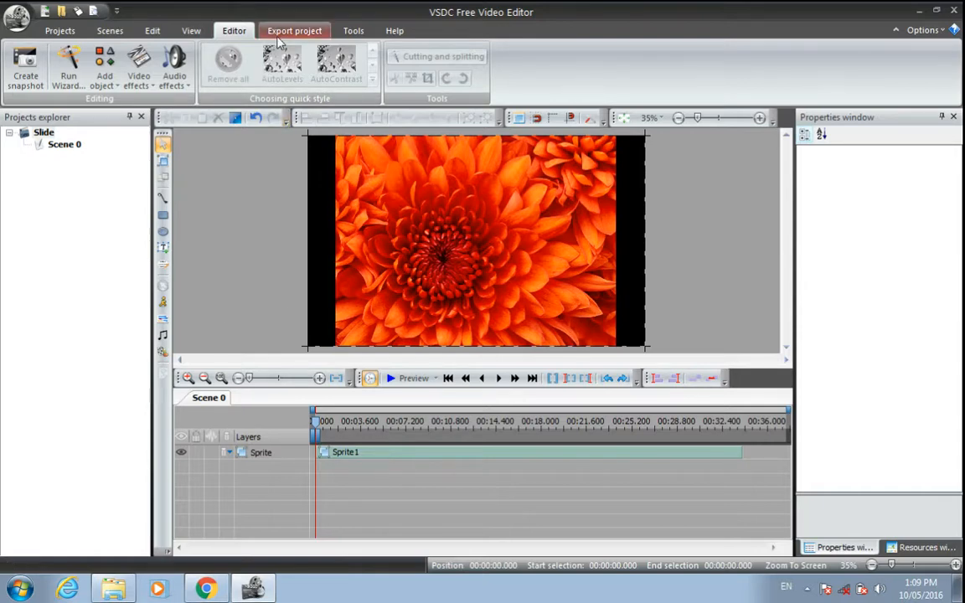
# Export the project to Slide.avi using the Highest Quality XviD MPEG4 profile
pyautogui.click(294, 31)
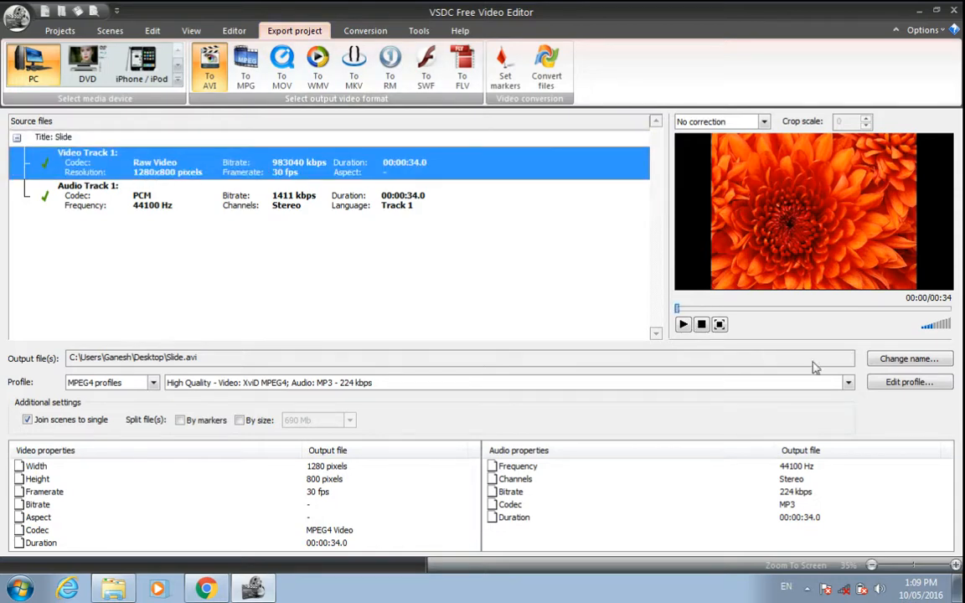
pyautogui.click(908, 382)
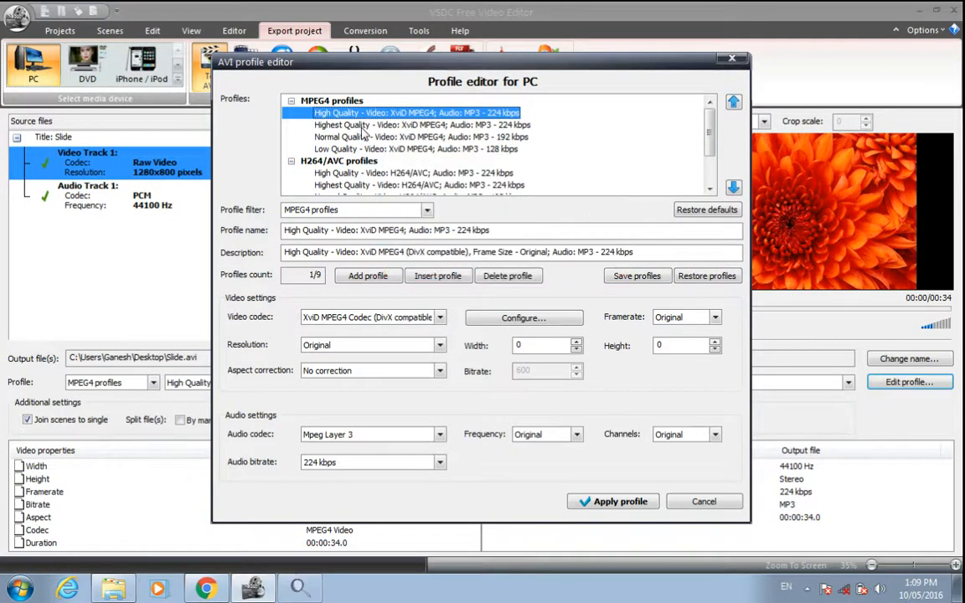
pyautogui.click(416, 124)
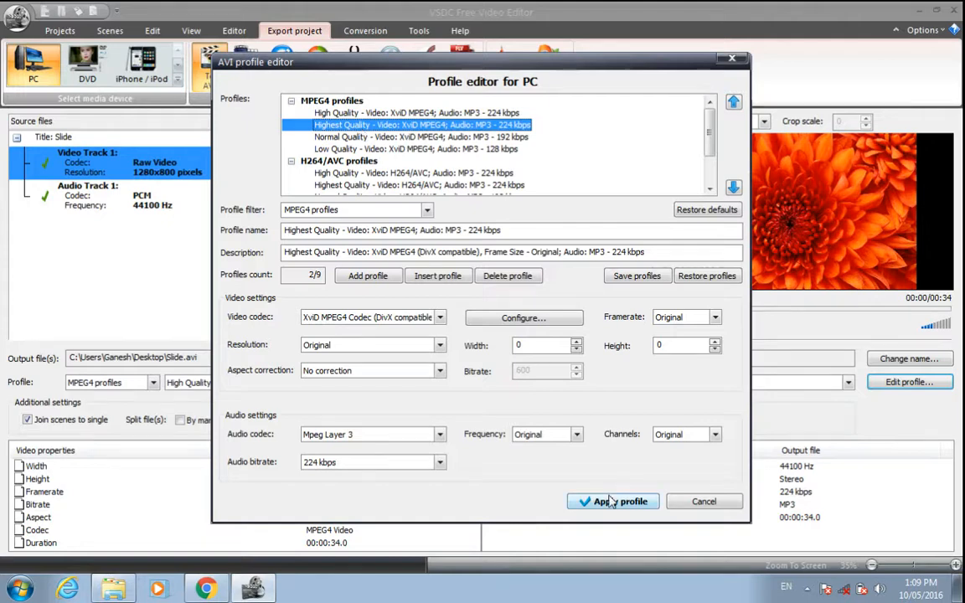
pyautogui.click(612, 500)
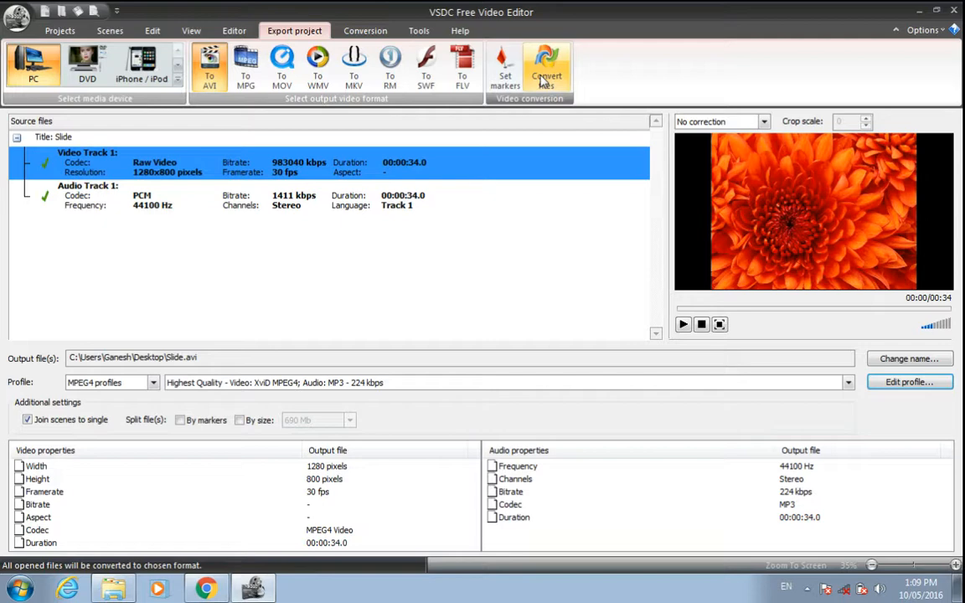
pyautogui.click(546, 67)
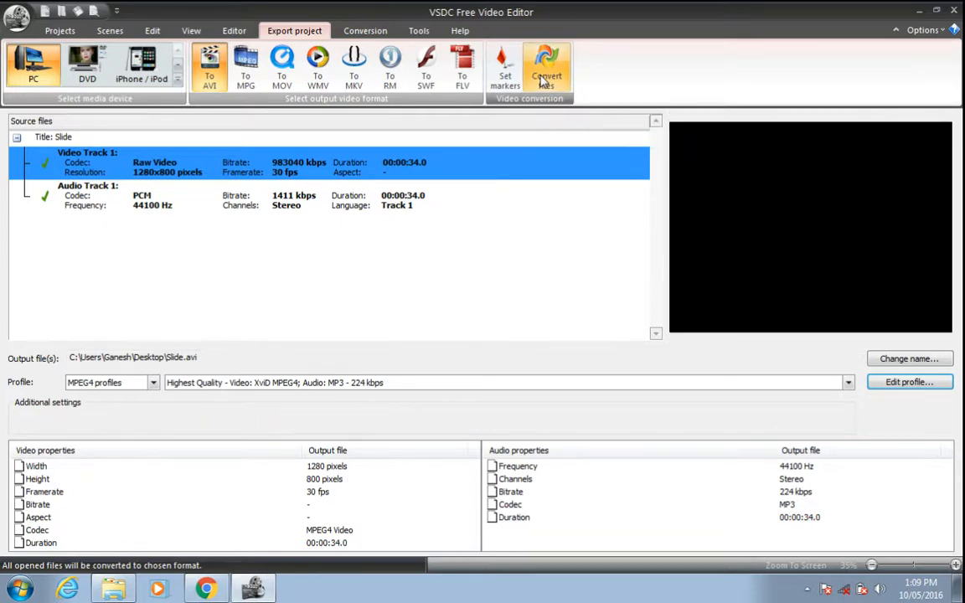
pyautogui.click(546, 67)
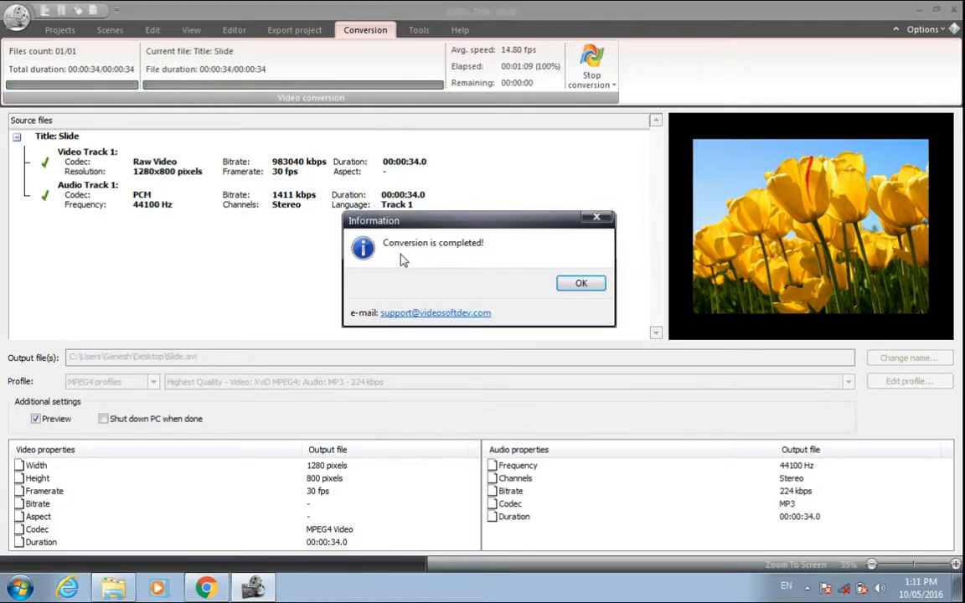
pyautogui.moveTo(580, 283)
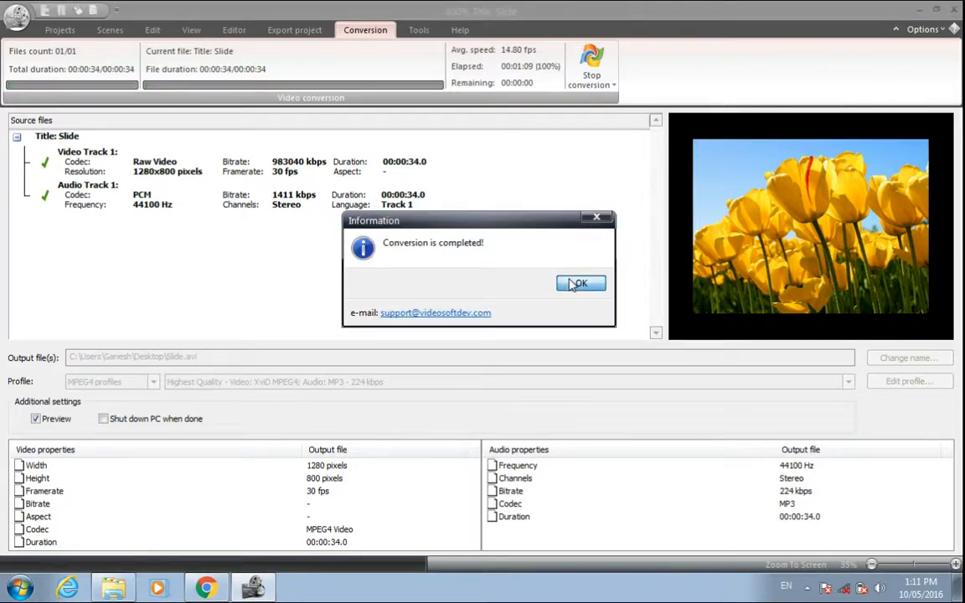
# Dismiss the 'Conversion is completed!' notice with OK
pyautogui.click(580, 283)
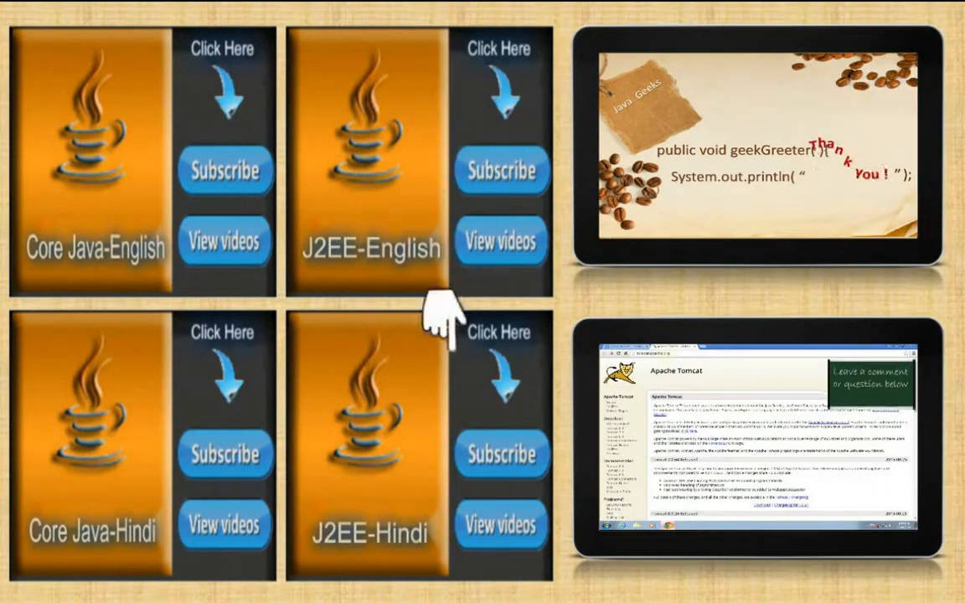
pyautogui.moveTo(147, 155)
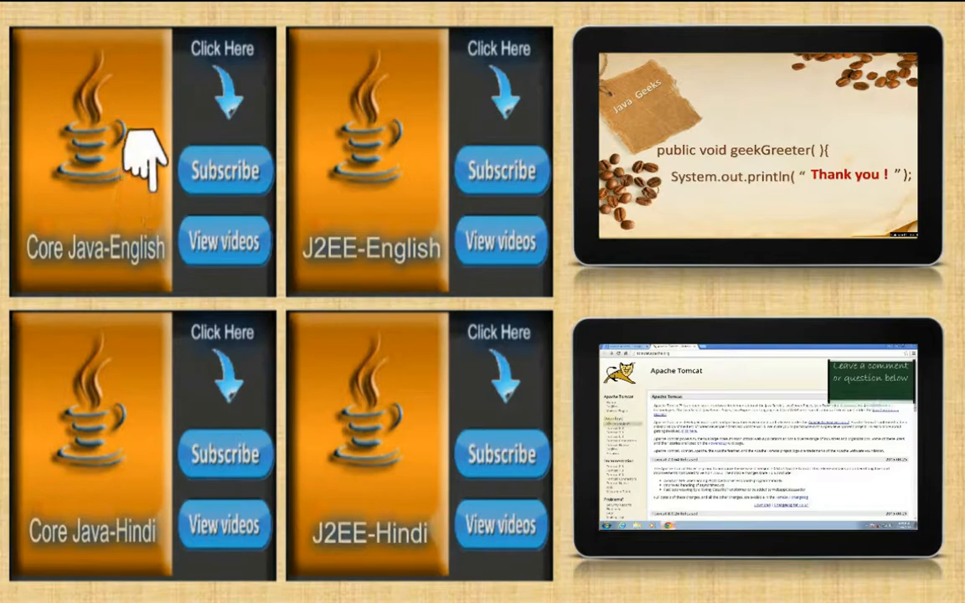